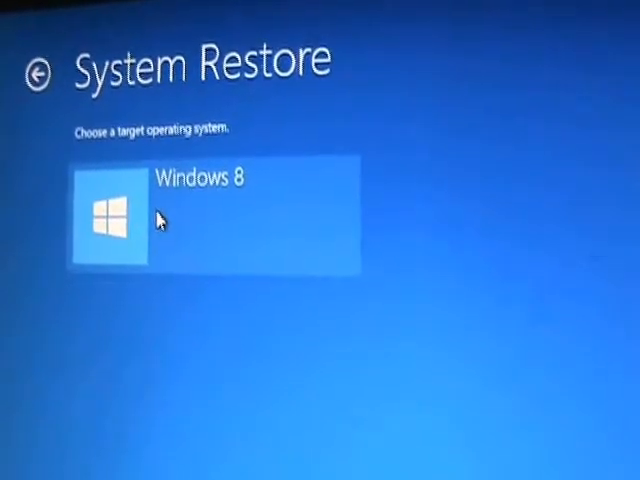
# Choose the Windows 8 installation as the system to restore.
pyautogui.click(215, 215)
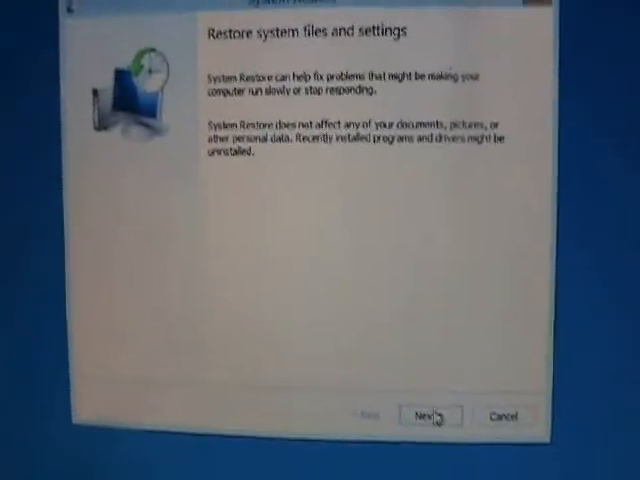
# Move past the System Restore introduction to list restore points dated 8-26-2013.
pyautogui.click(422, 416)
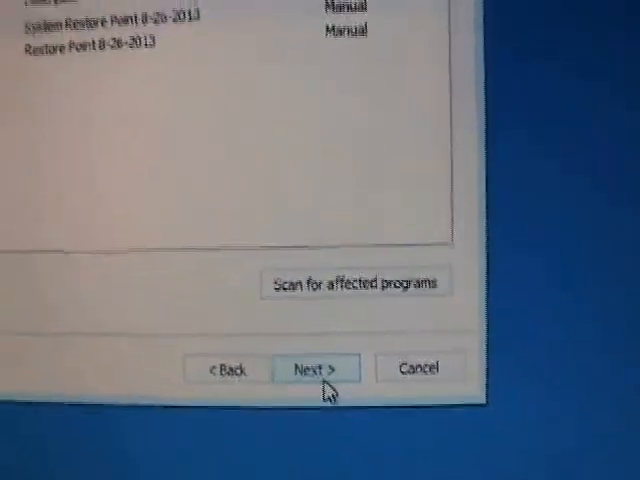
# Confirm the selected restore point and accept the interruption warning to start restoring.
pyautogui.click(315, 369)
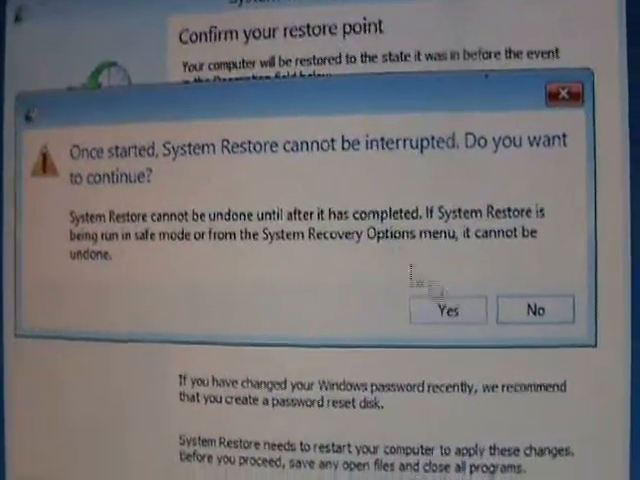
pyautogui.click(447, 310)
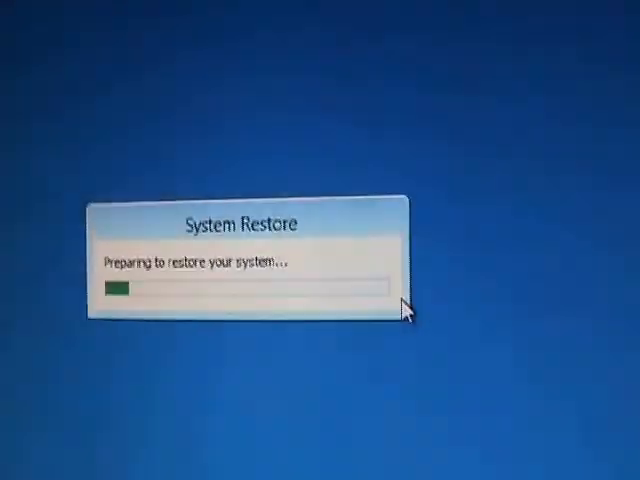